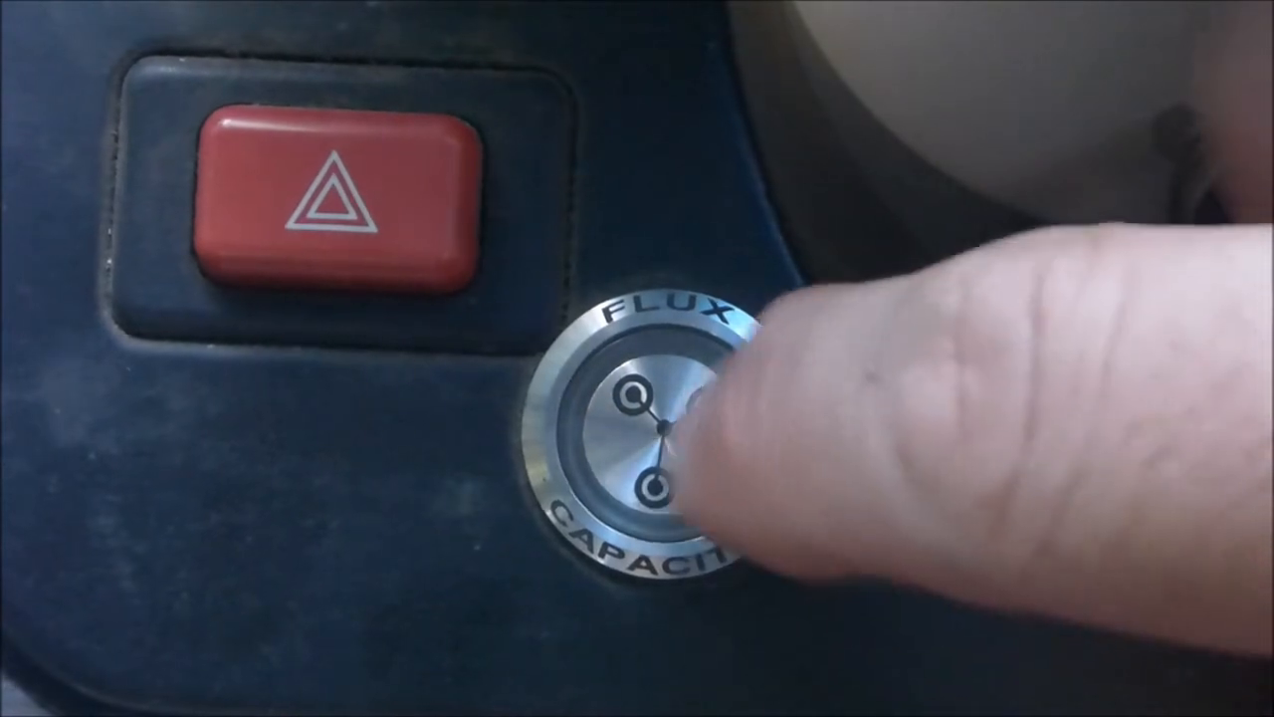
{"action": "left_click", "coordinate": [657, 418]}
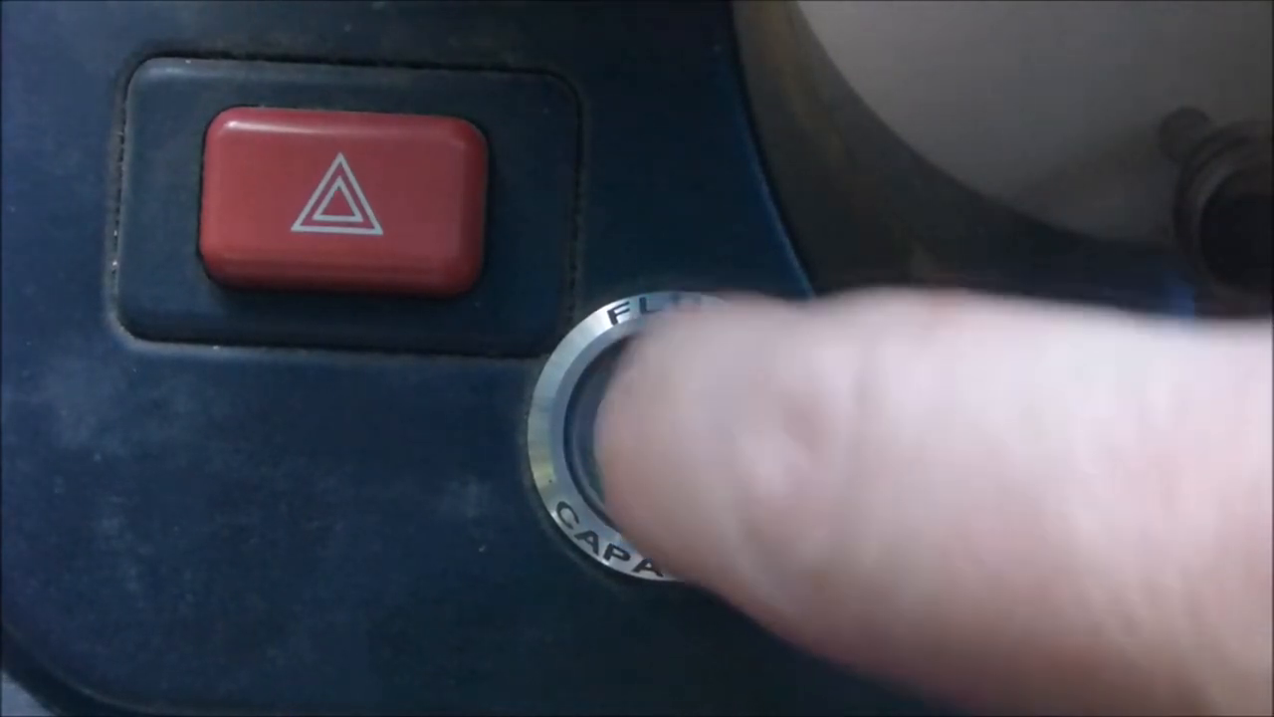
{"action": "left_click", "coordinate": [637, 408]}
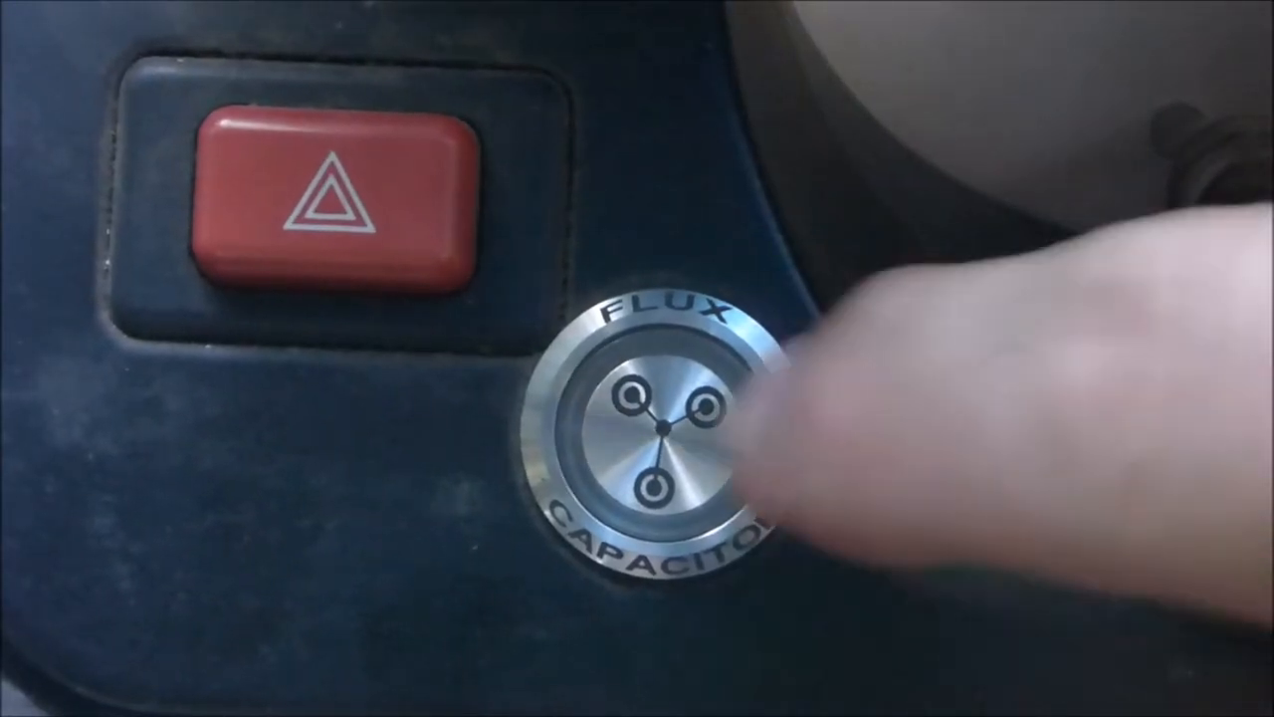
{"action": "left_click", "coordinate": [657, 438]}
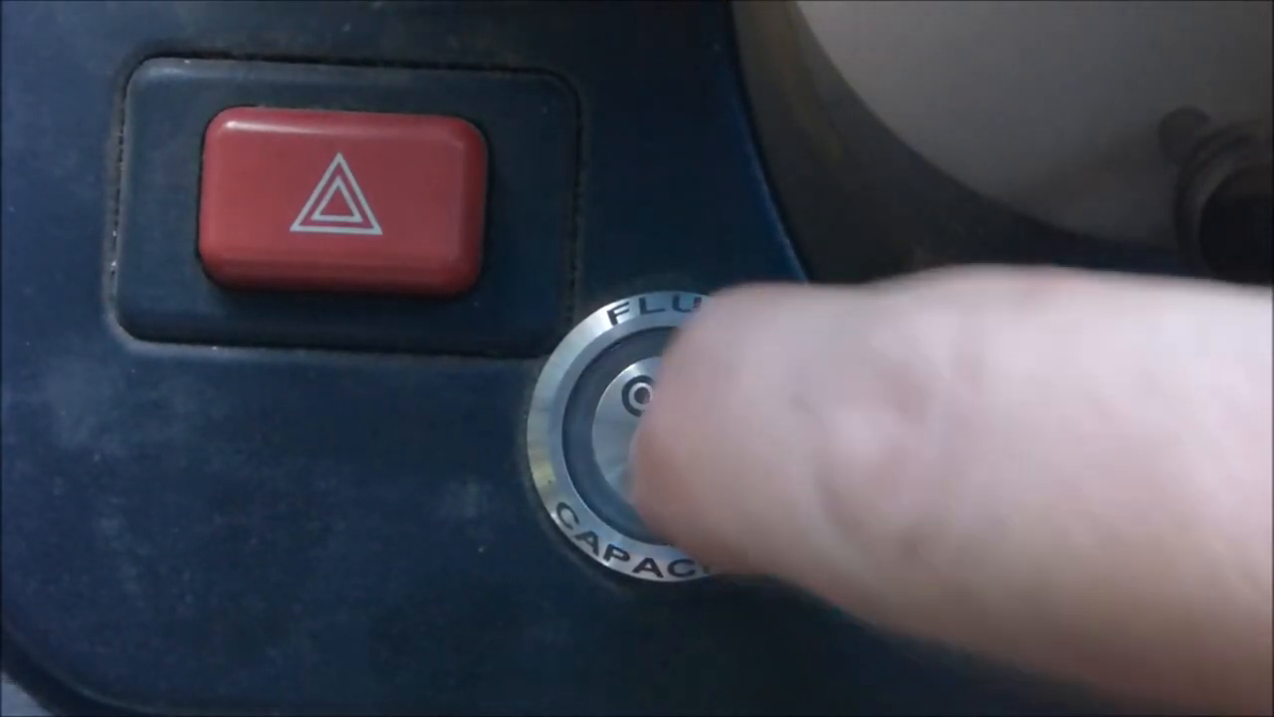
{"action": "left_click", "coordinate": [638, 408]}
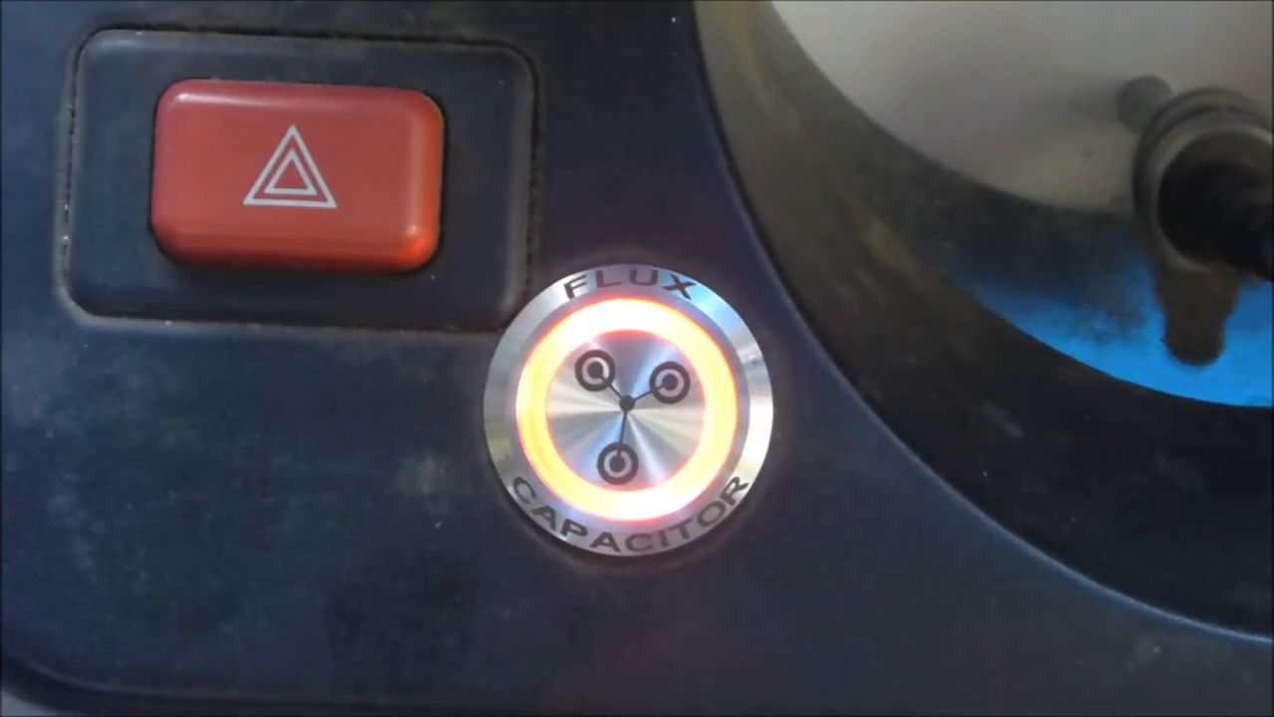